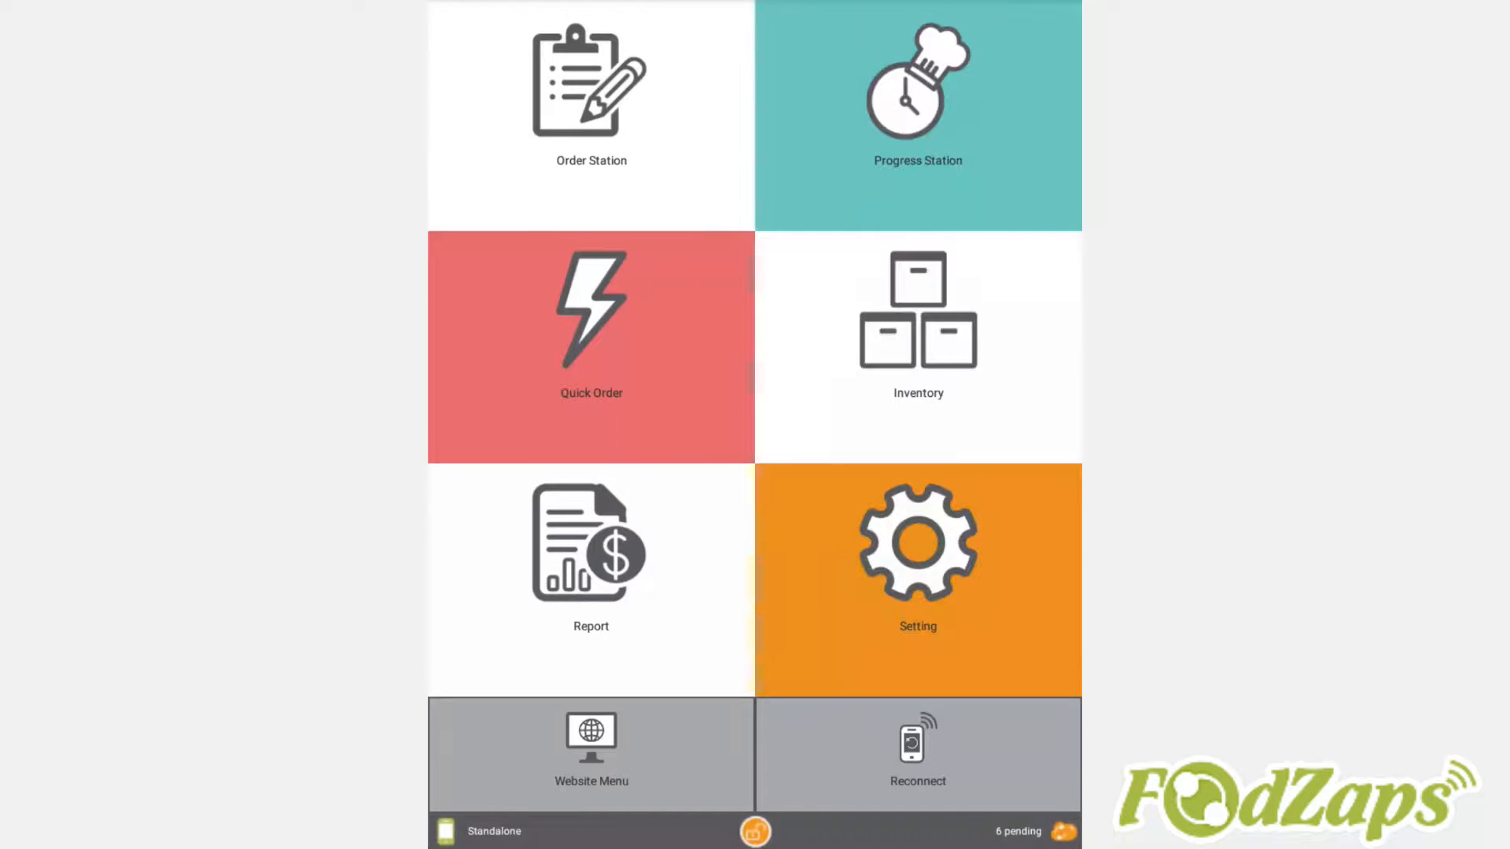
- Open the Setting page from the home screen's Setting tile
{"action": "left_click", "coordinate": [918, 559]}
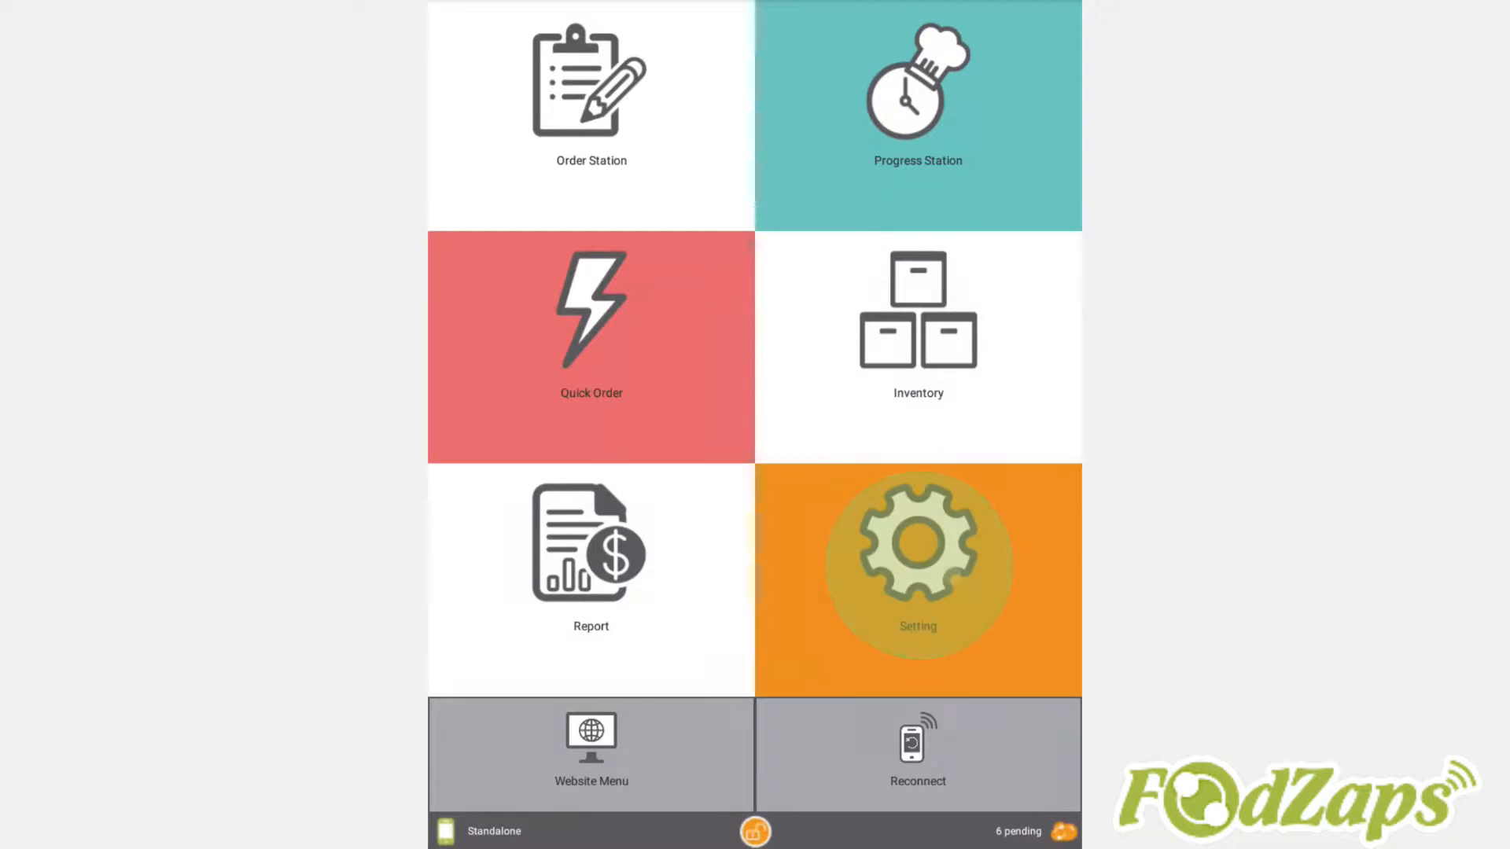
{"action": "left_click", "coordinate": [917, 559]}
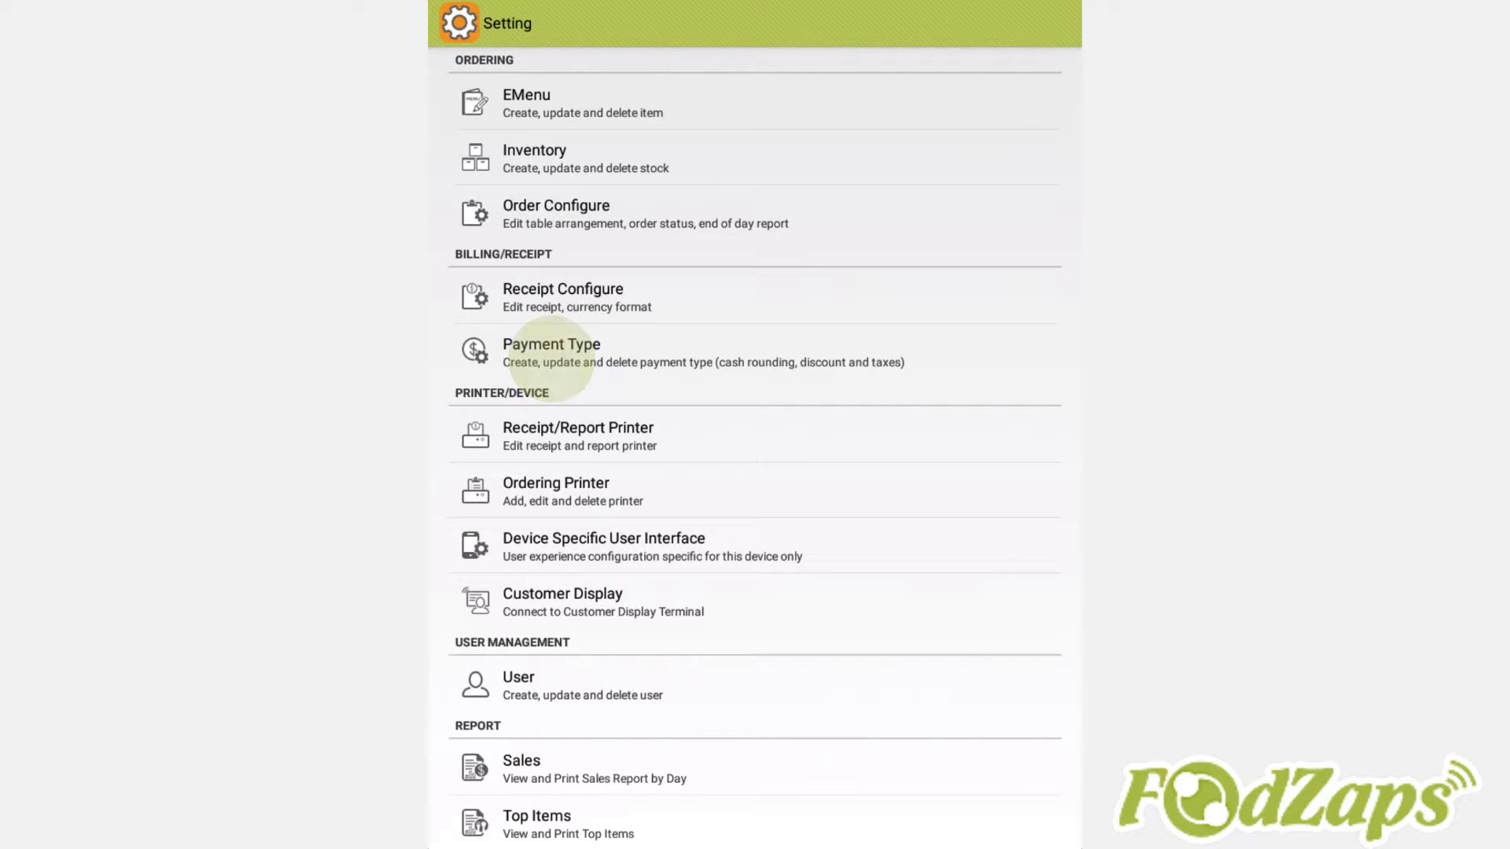
- Open Payment Type settings showing the 10.0 service charge and 7.0 tax
{"action": "left_click", "coordinate": [552, 352]}
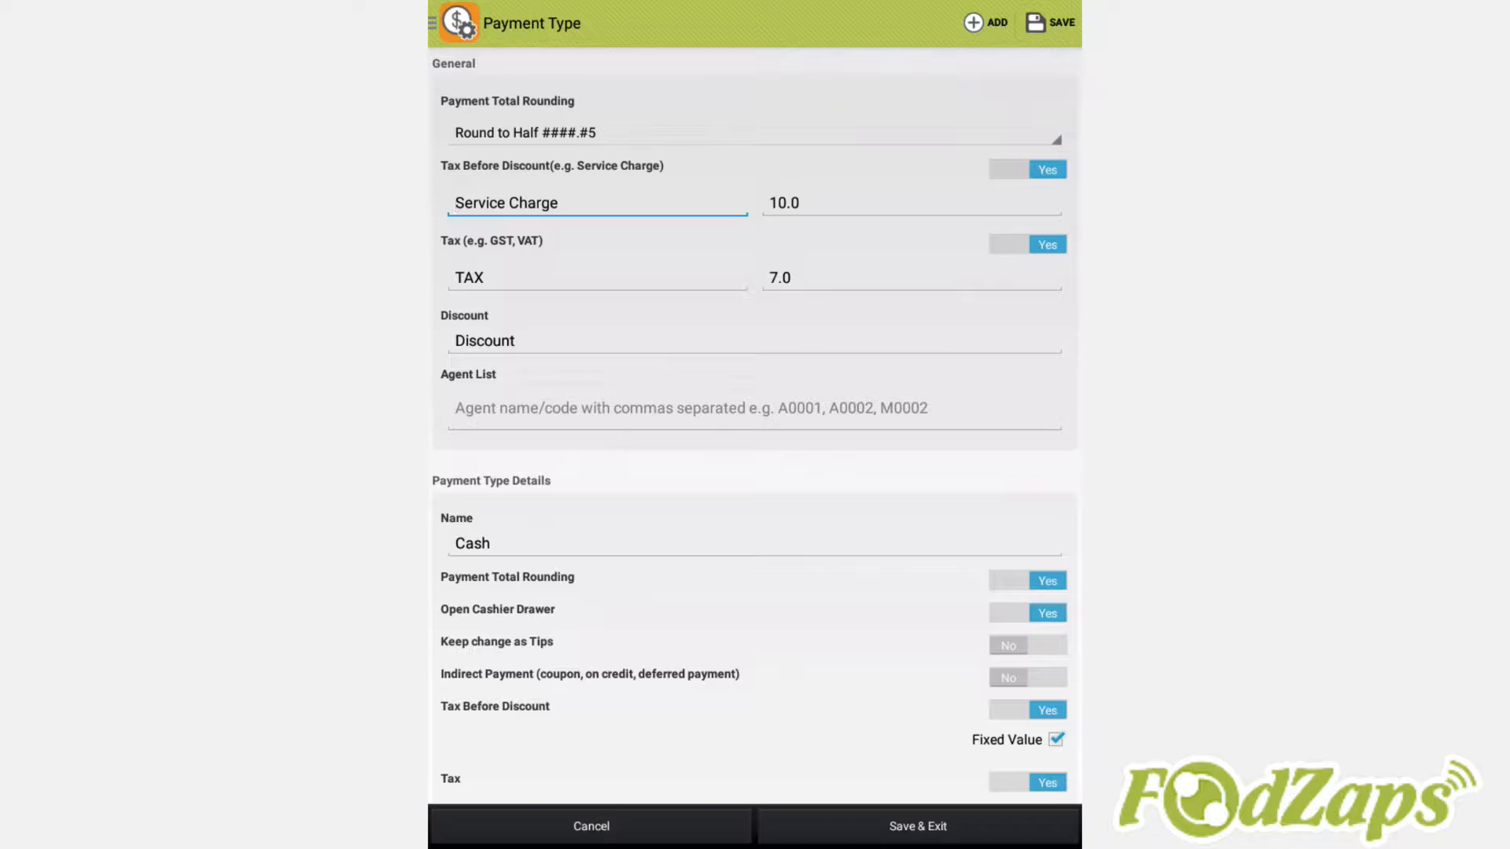
{"action": "left_click", "coordinate": [796, 118]}
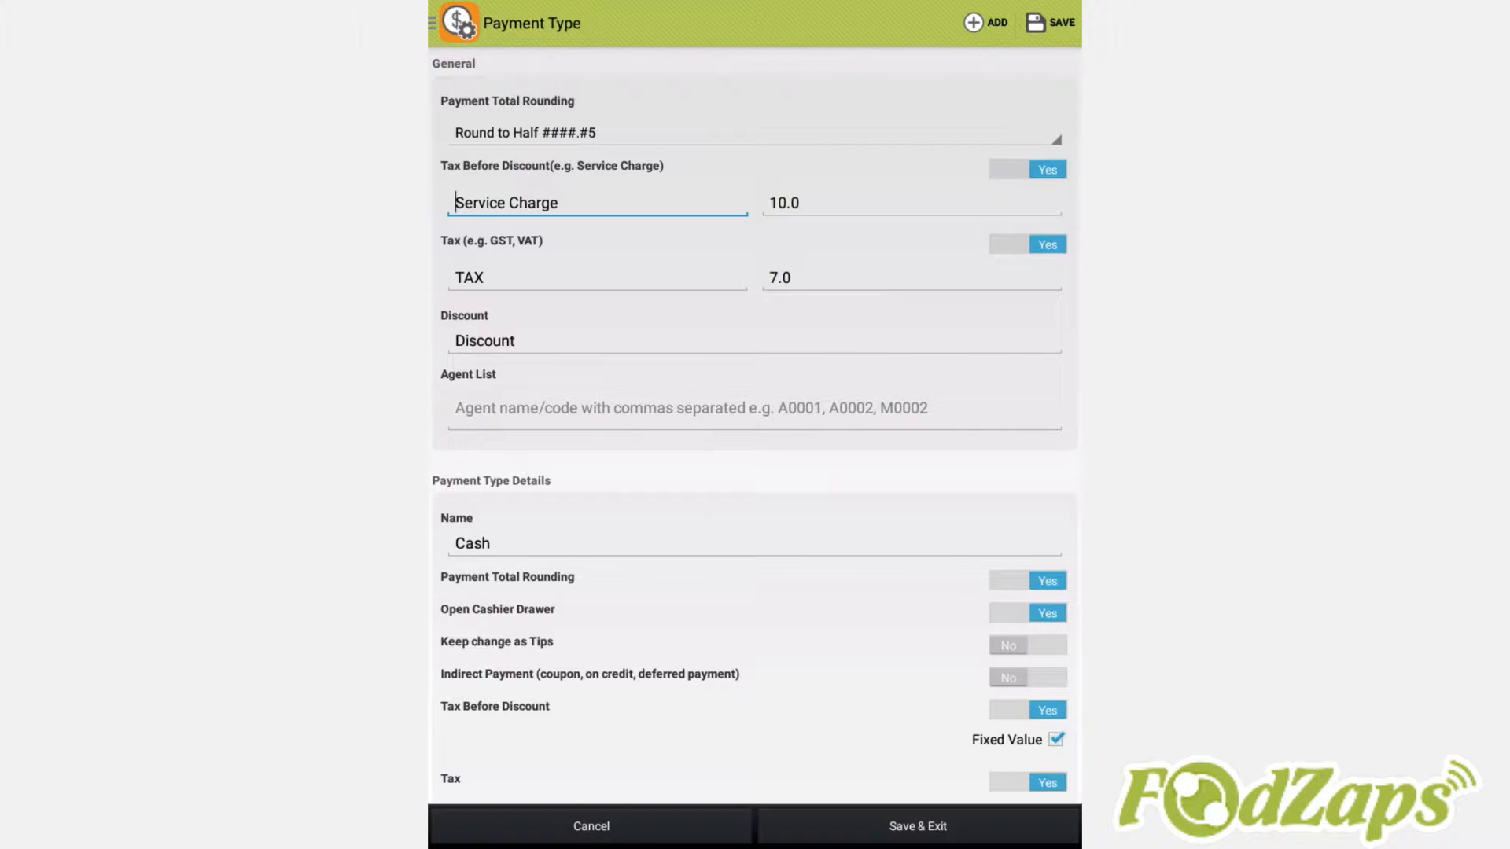
{"action": "left_click", "coordinate": [522, 407]}
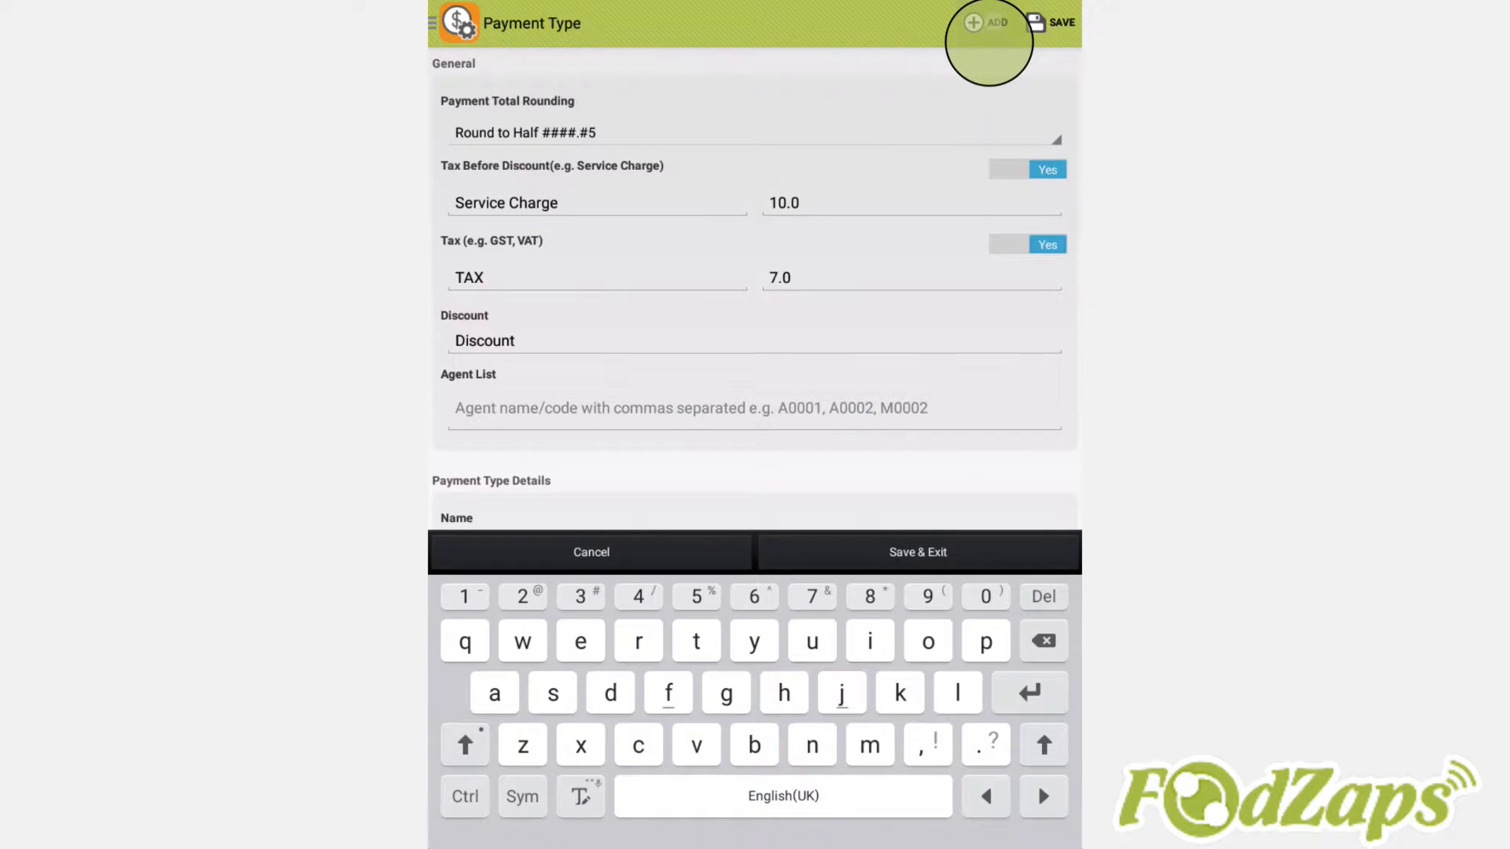
- Add a VISA payment type with receipt footer 'Payment by Visa' and a signature line
{"action": "left_click", "coordinate": [976, 25]}
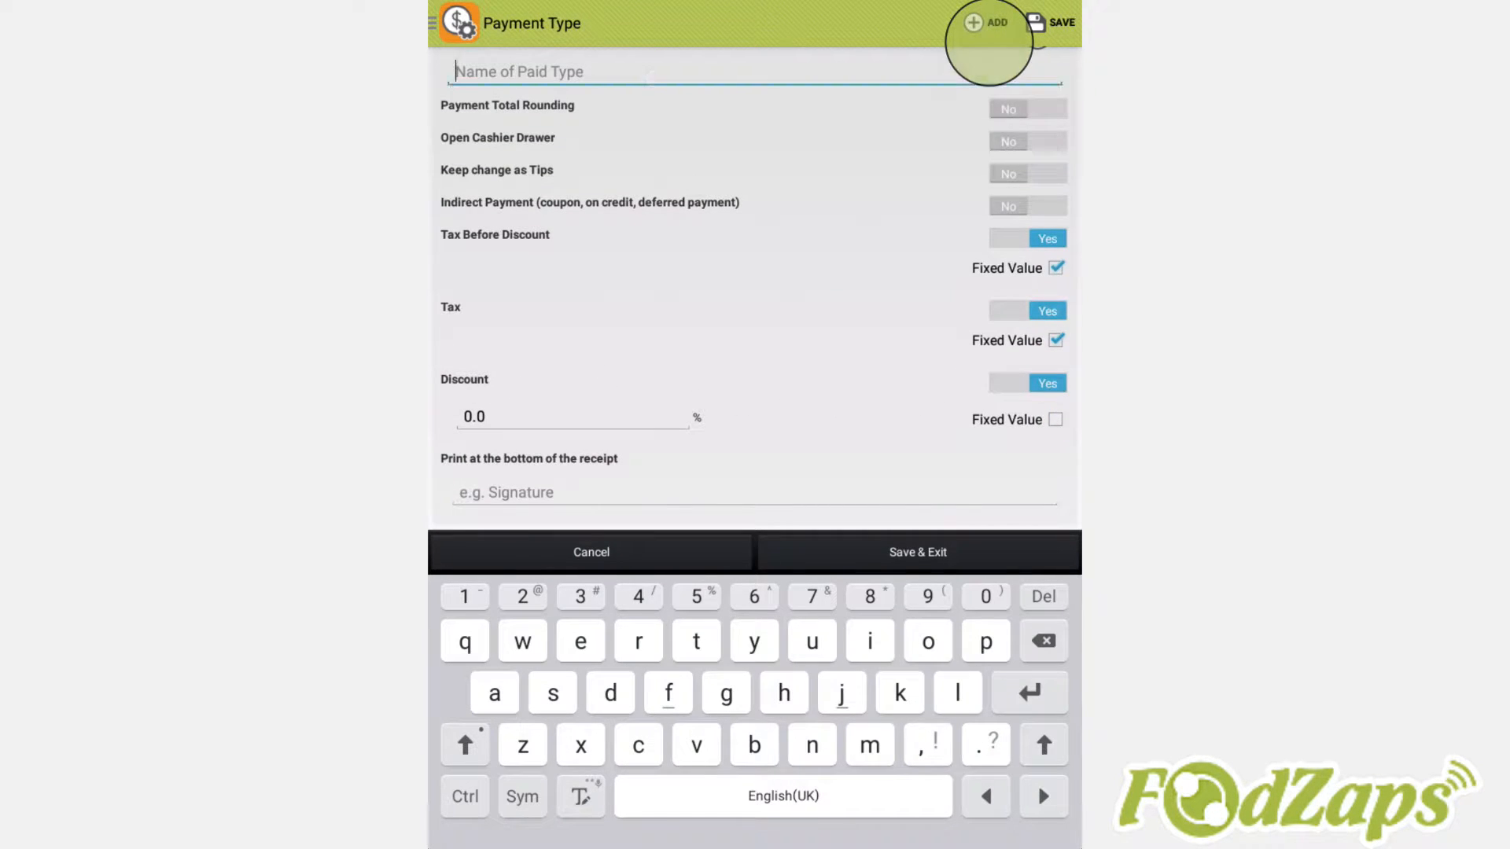
{"action": "type", "text": "V"}
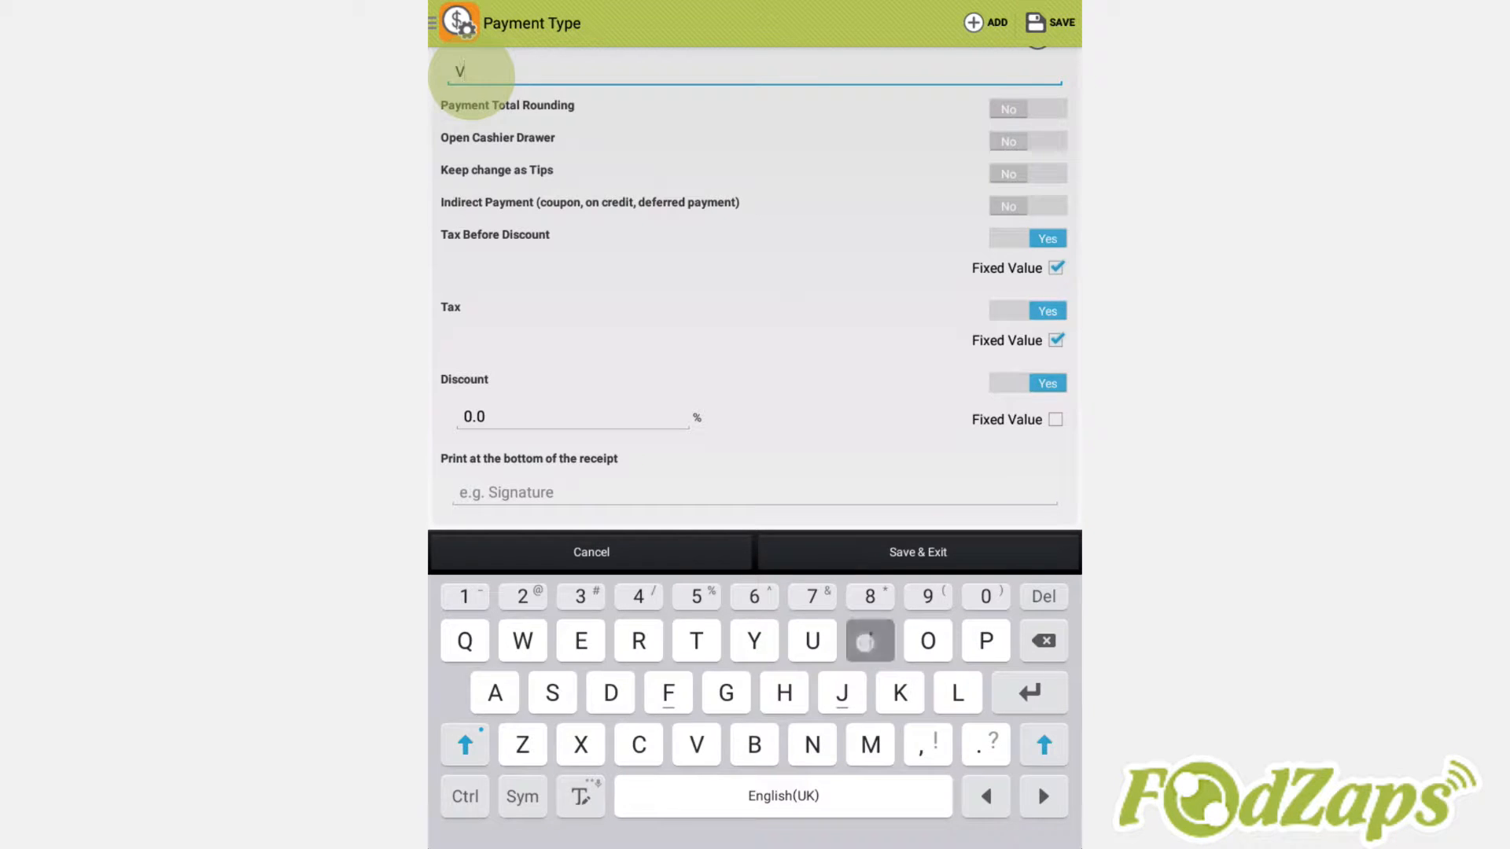
{"action": "type", "text": "ISA"}
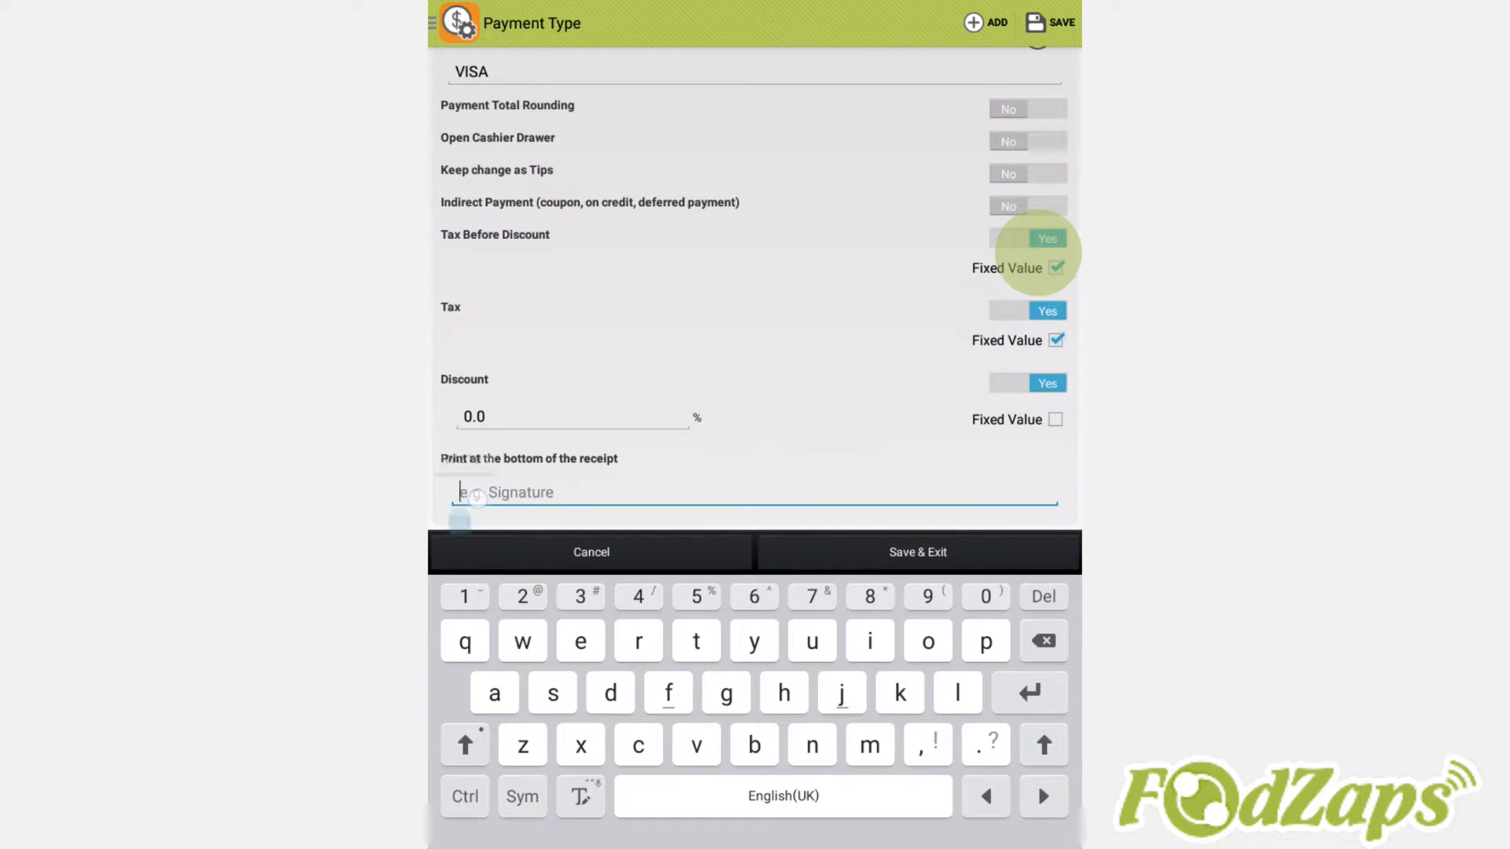
{"action": "type", "text": "Payment by Visa"}
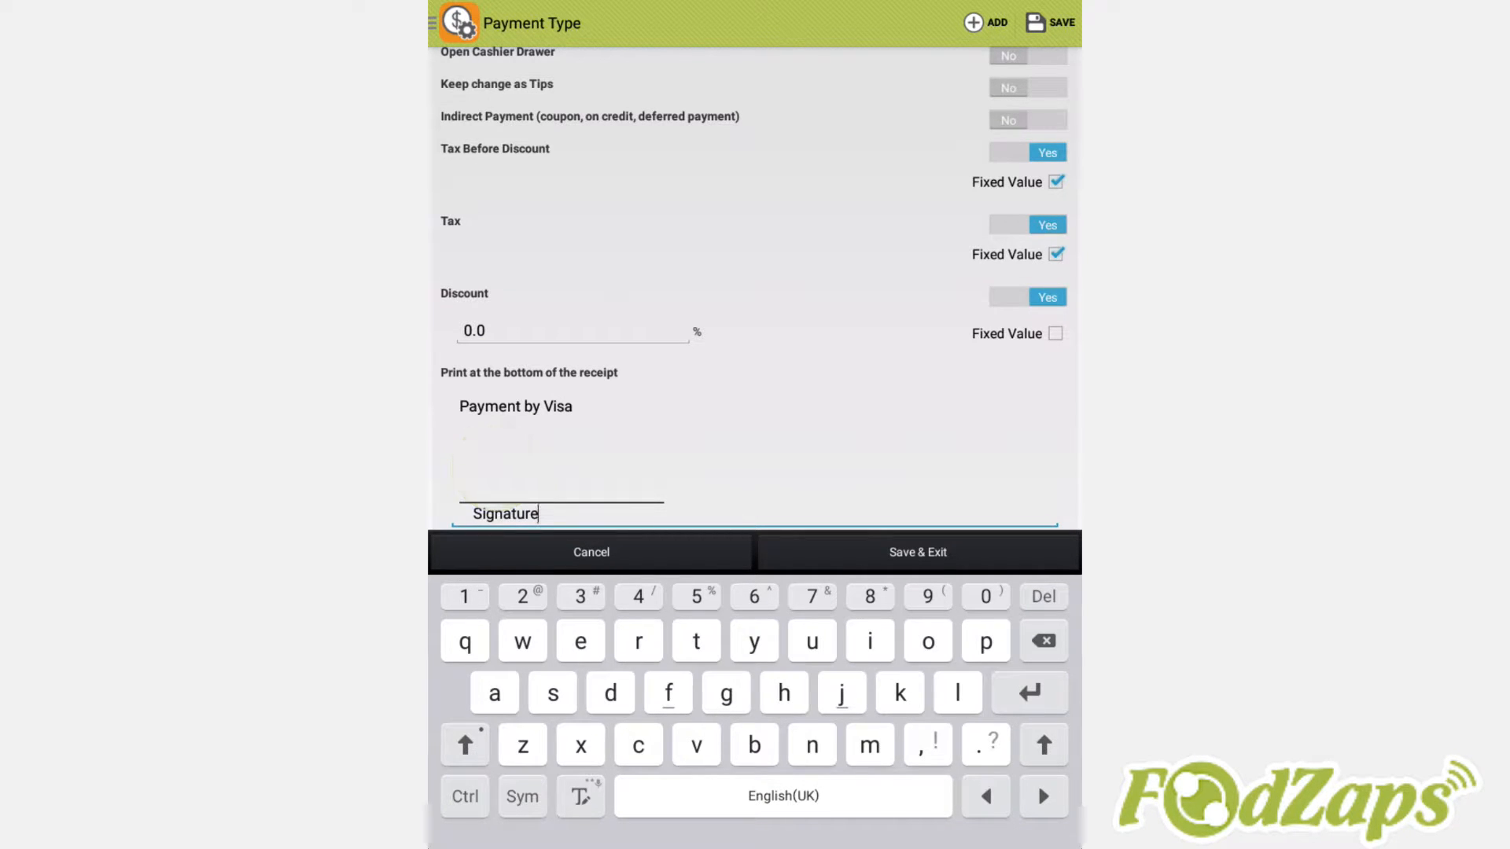
- Add an indirect 'Tips - VISA' payment type and save the payment types
{"action": "left_click", "coordinate": [974, 22]}
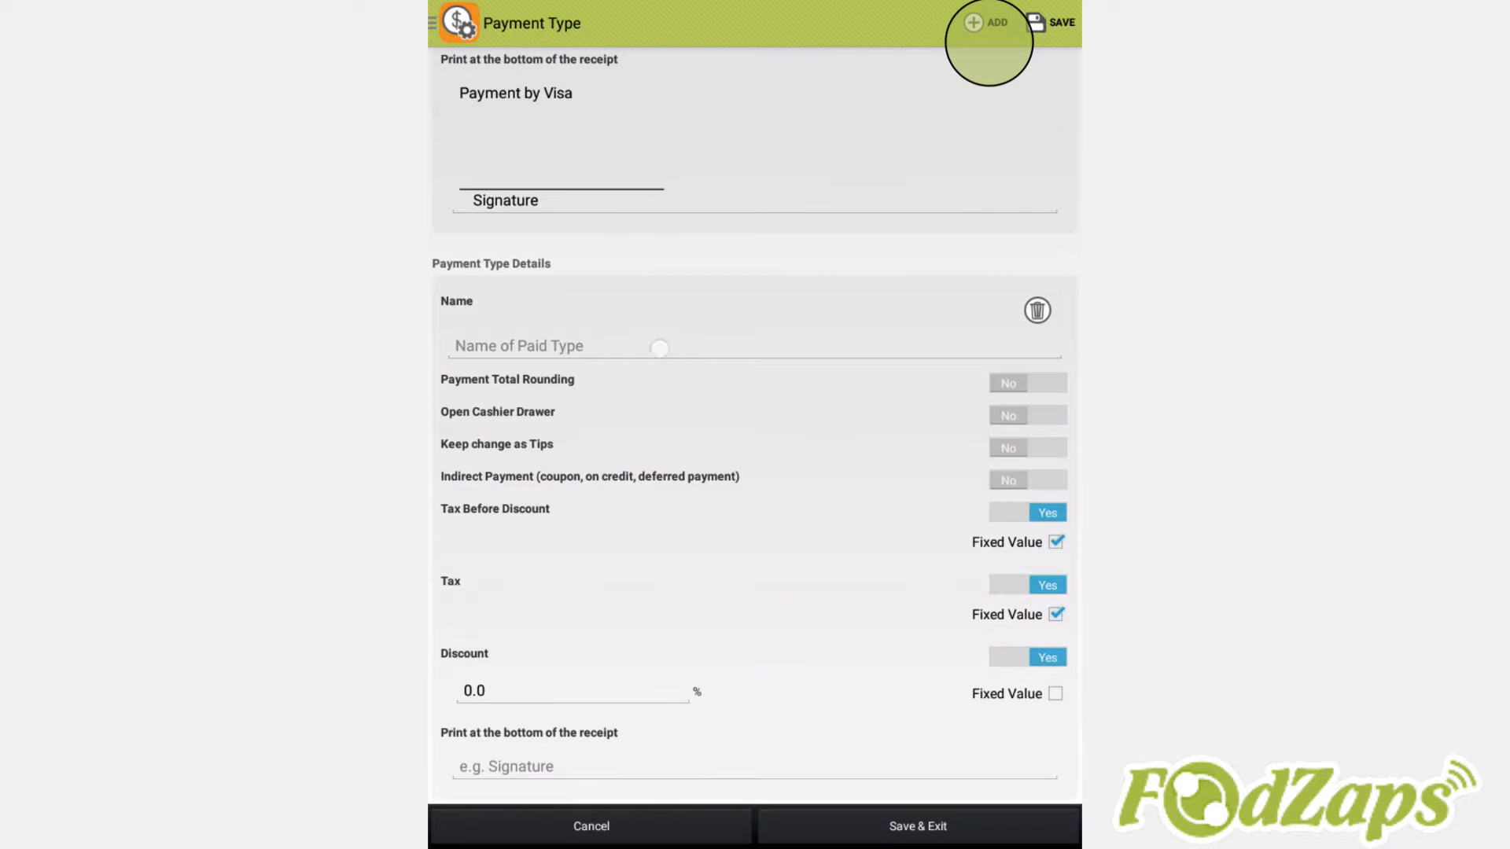
{"action": "type", "text": "Tips - VISA"}
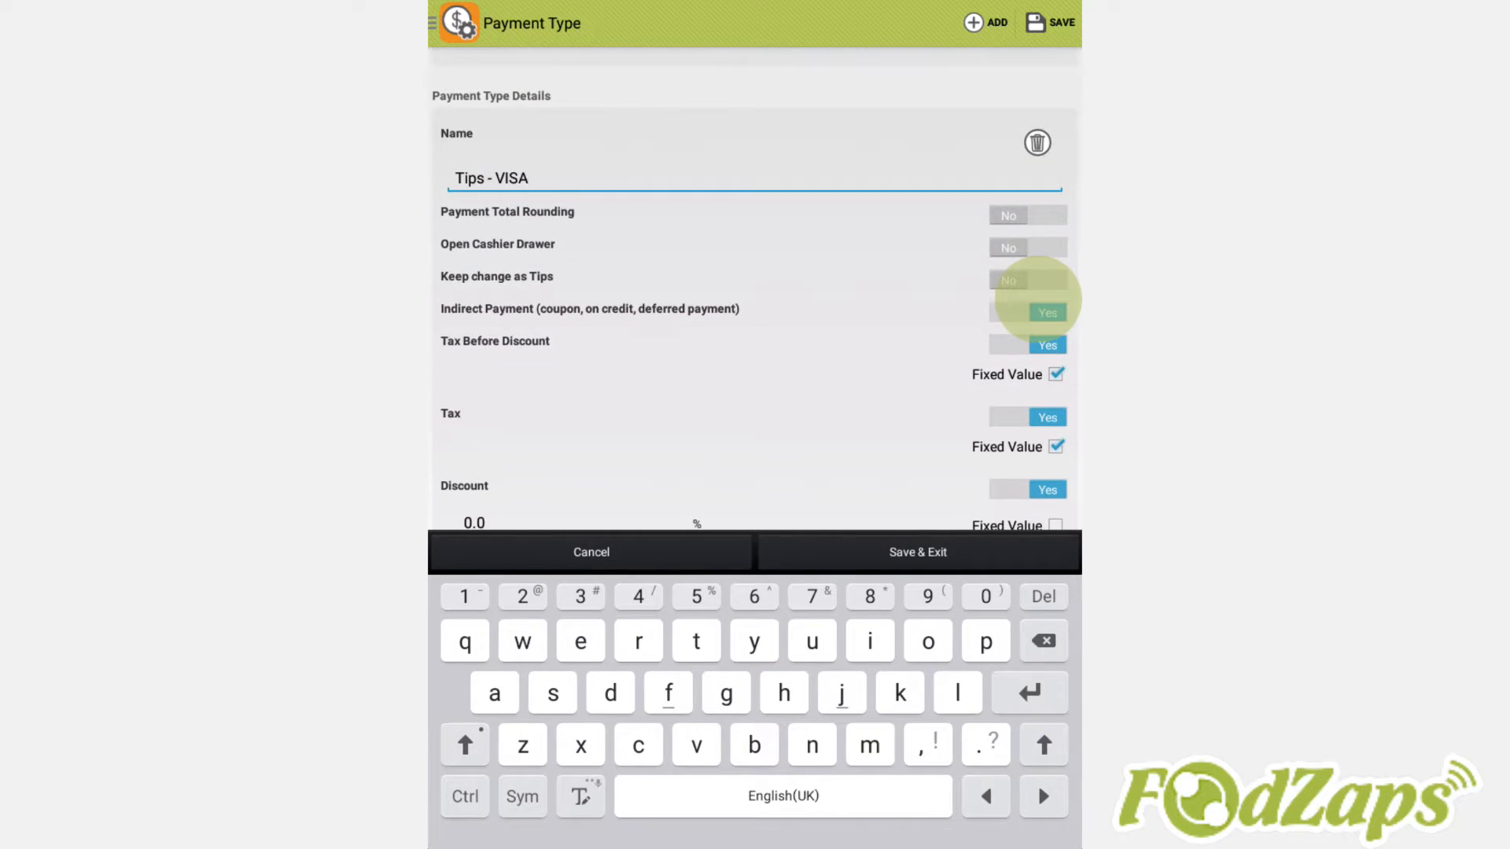
{"action": "scroll", "scroll_direction": "down", "scroll_amount": 3}
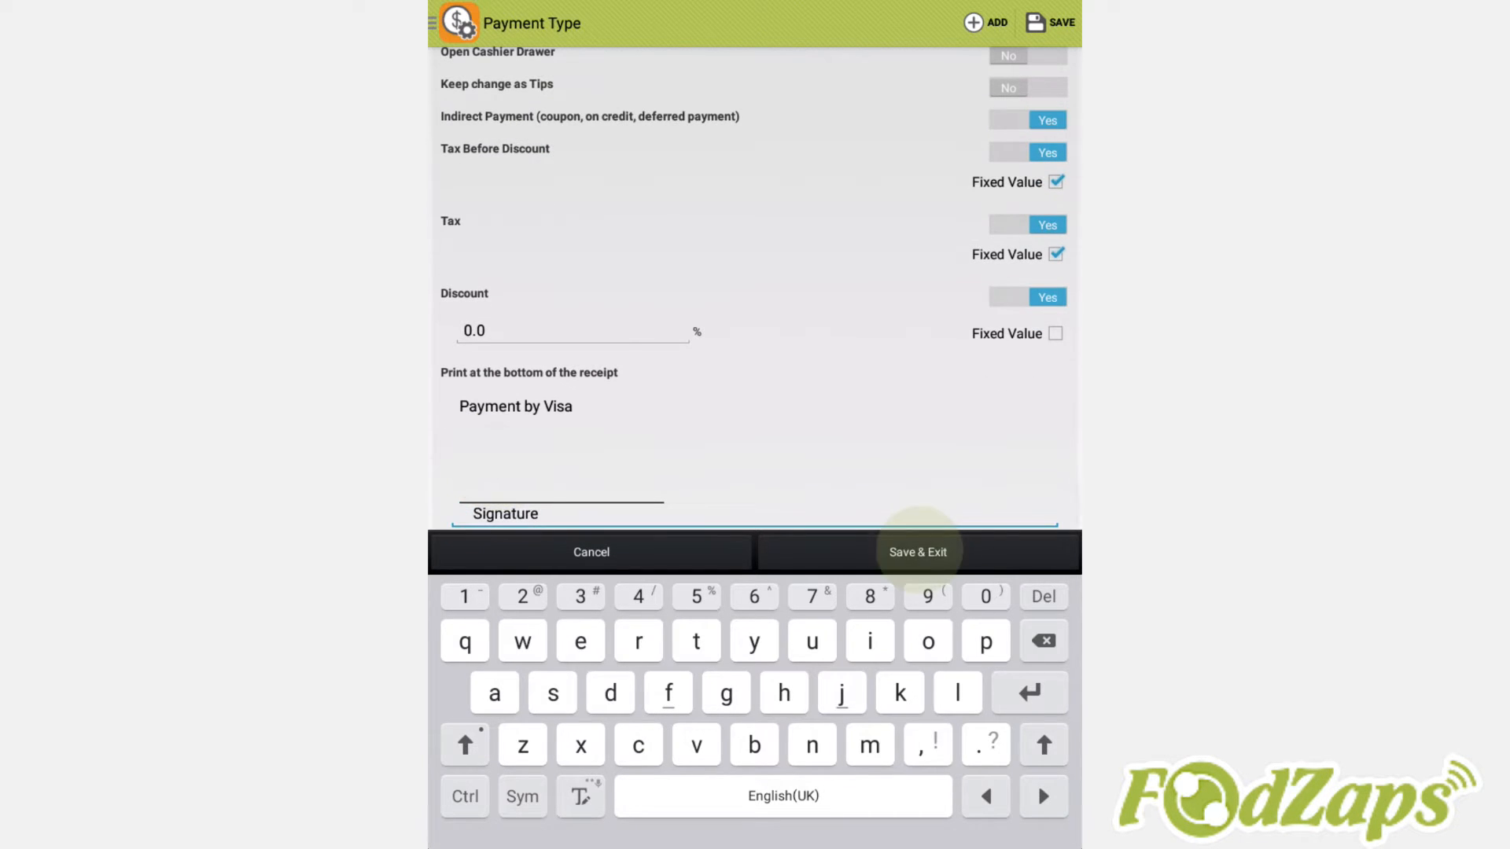
{"action": "left_click", "coordinate": [917, 552]}
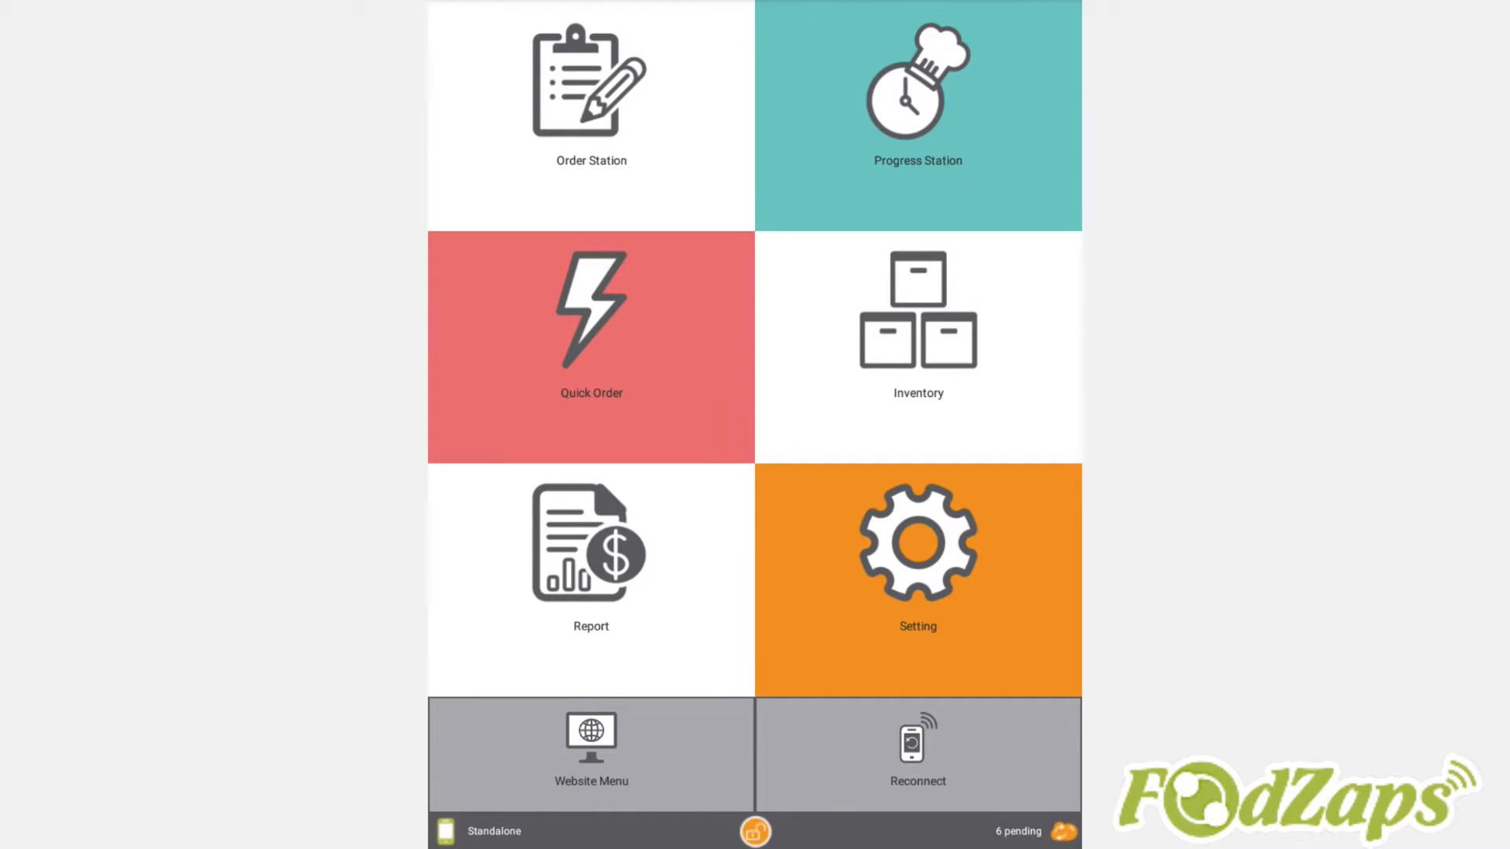
- On table 5's order, discount the Breakfast Set 20% and add a 20% bill discount
{"action": "left_click", "coordinate": [917, 94]}
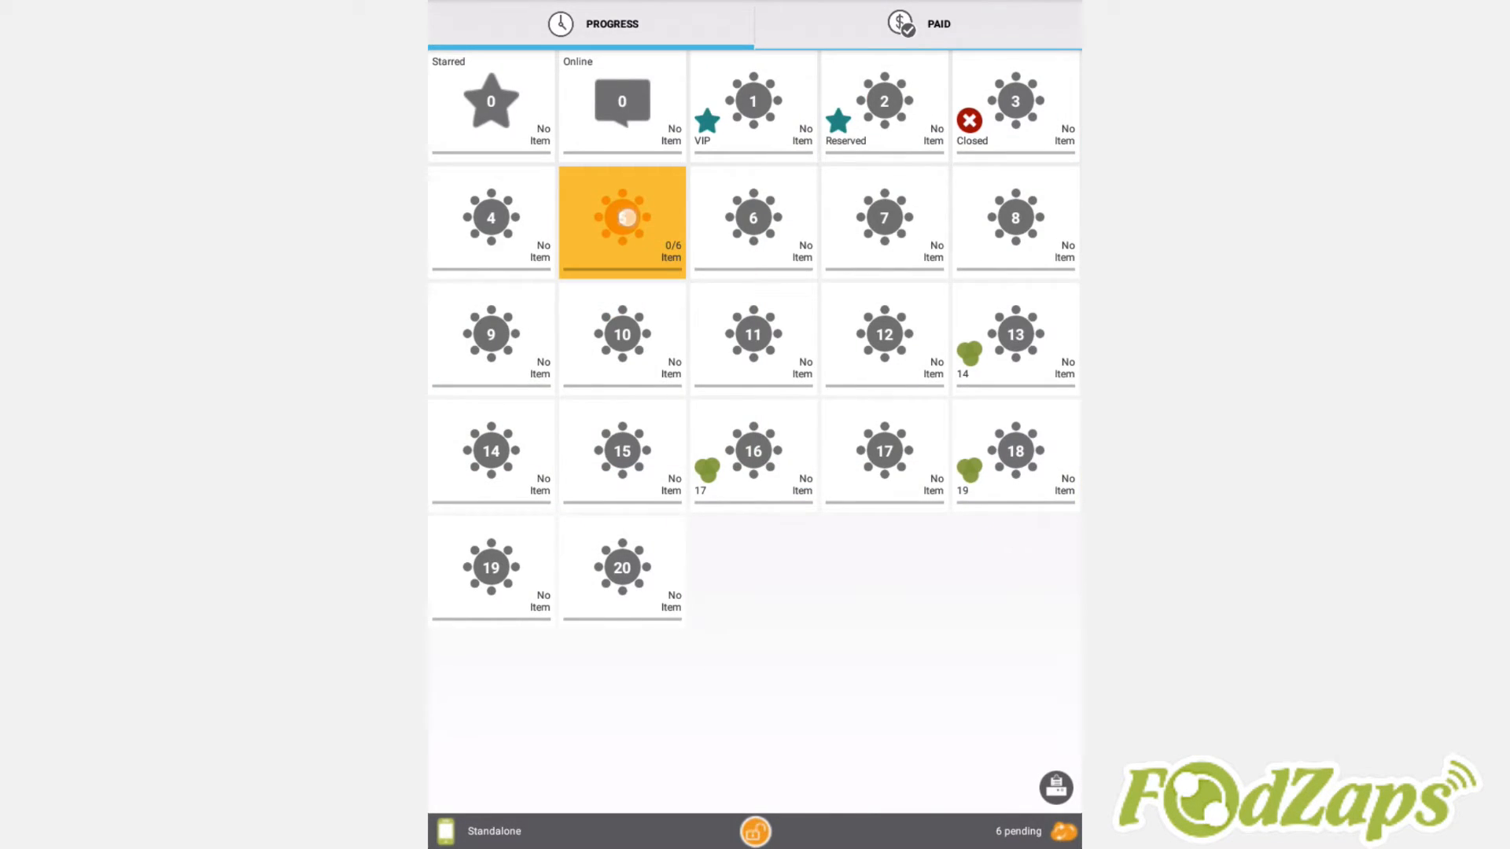
{"action": "left_click", "coordinate": [623, 220]}
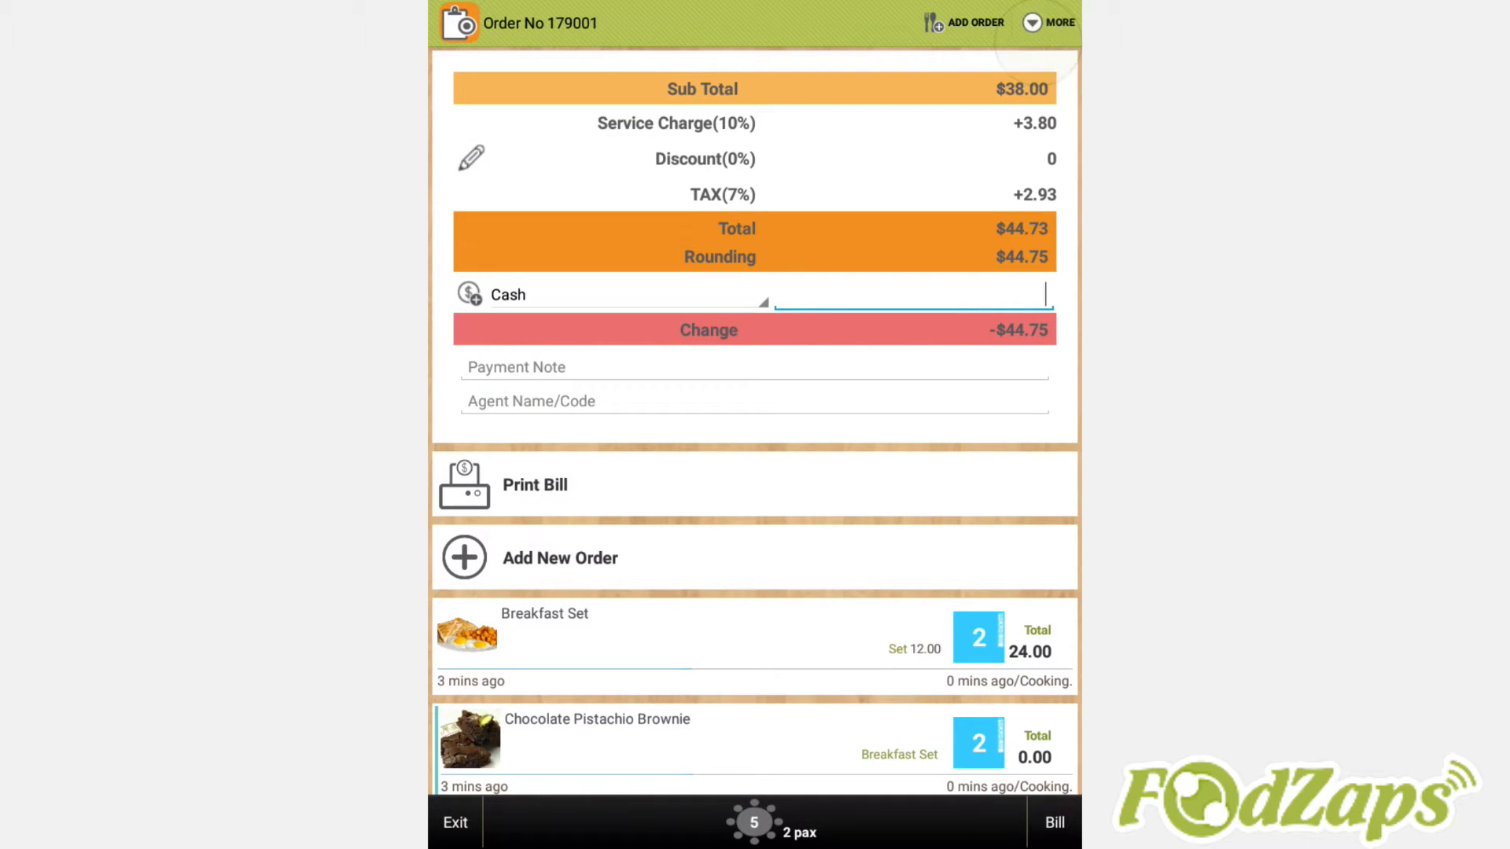
{"action": "left_click", "coordinate": [470, 160]}
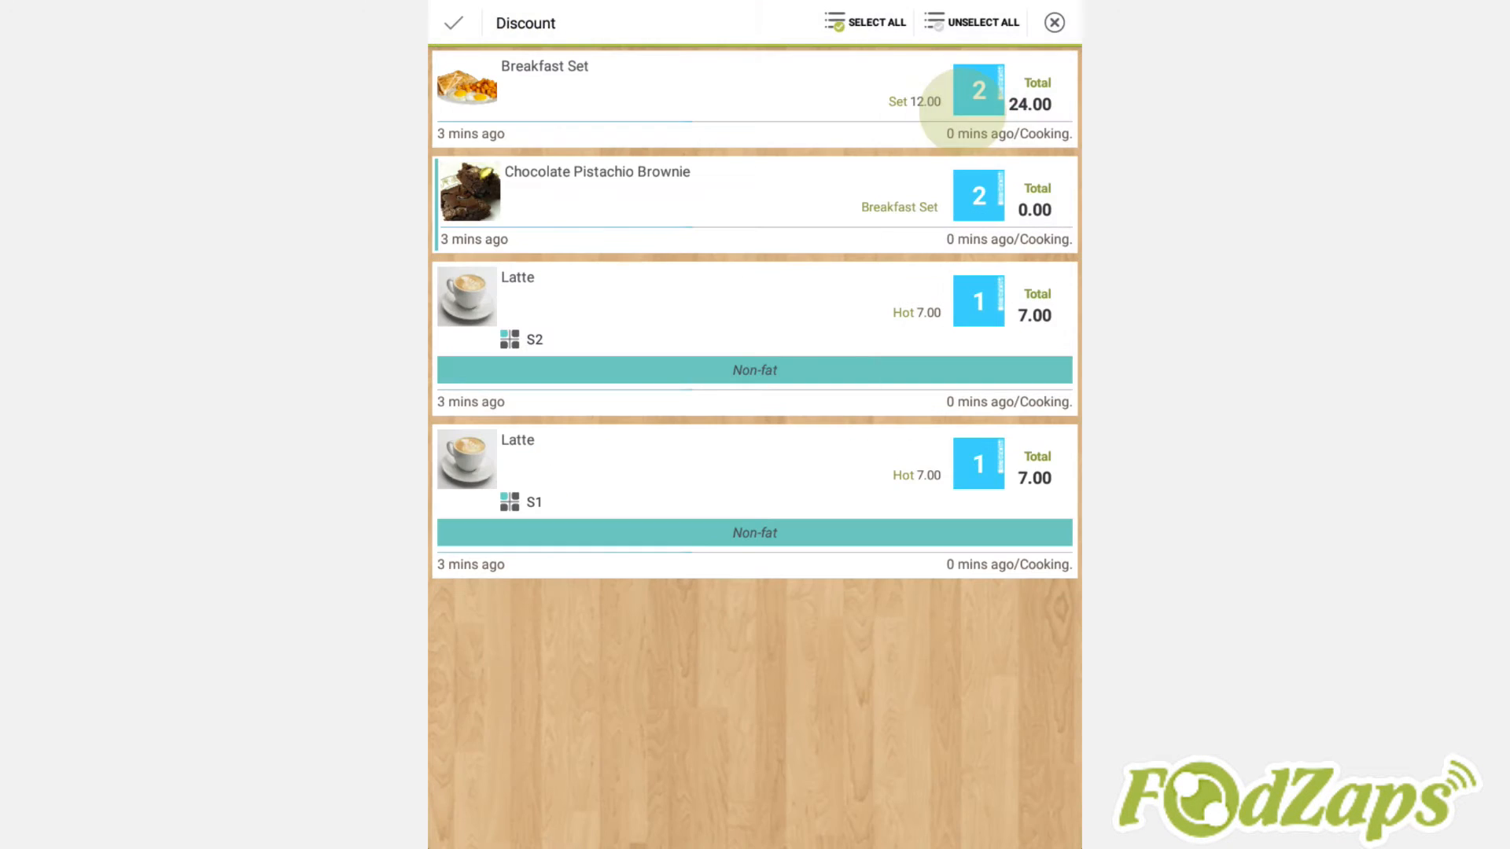
{"action": "left_click", "coordinate": [667, 87]}
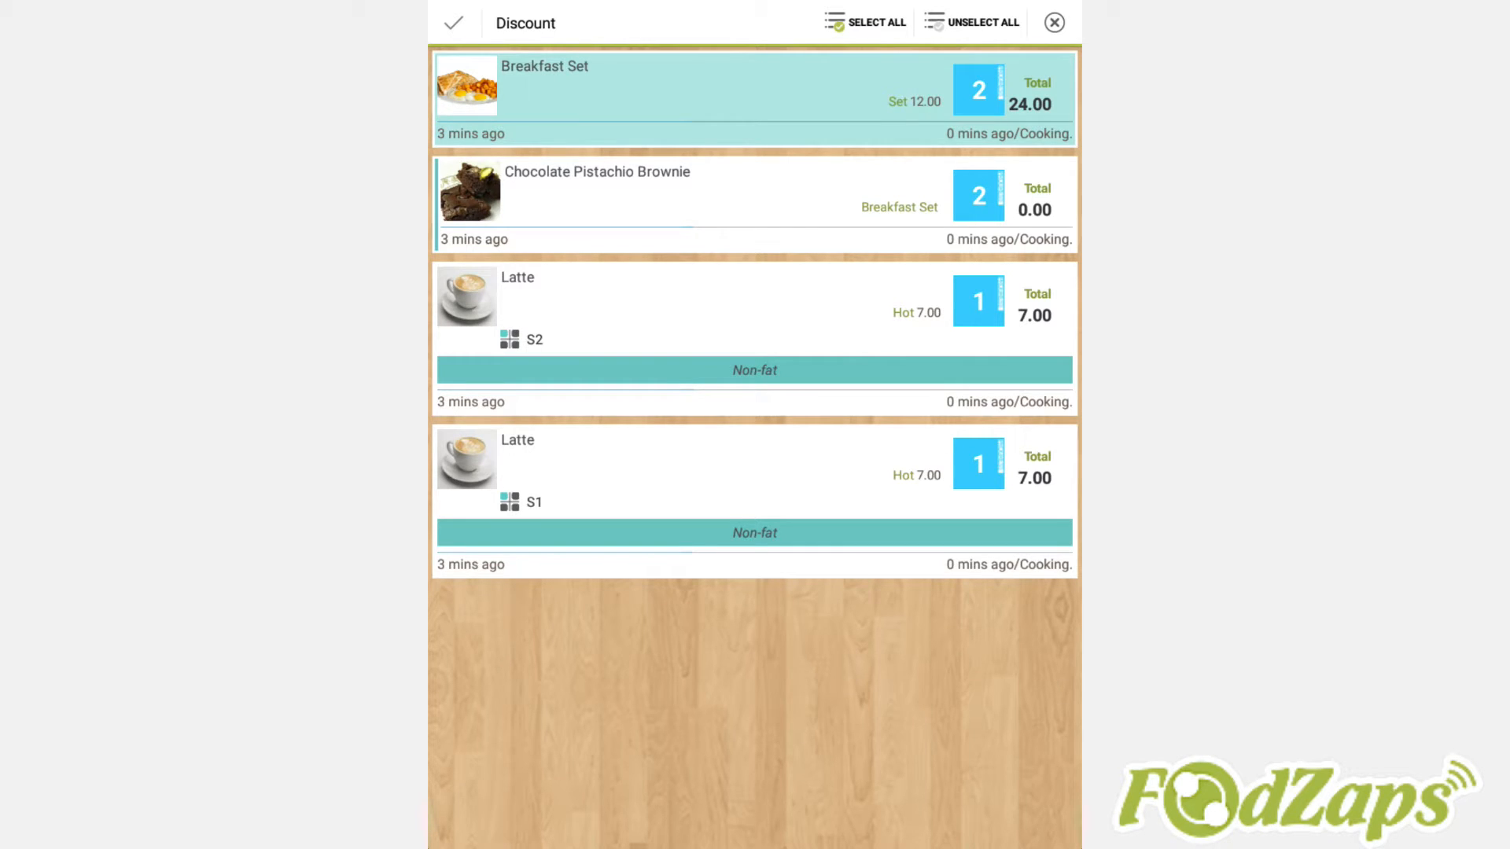
{"action": "left_click", "coordinate": [458, 22]}
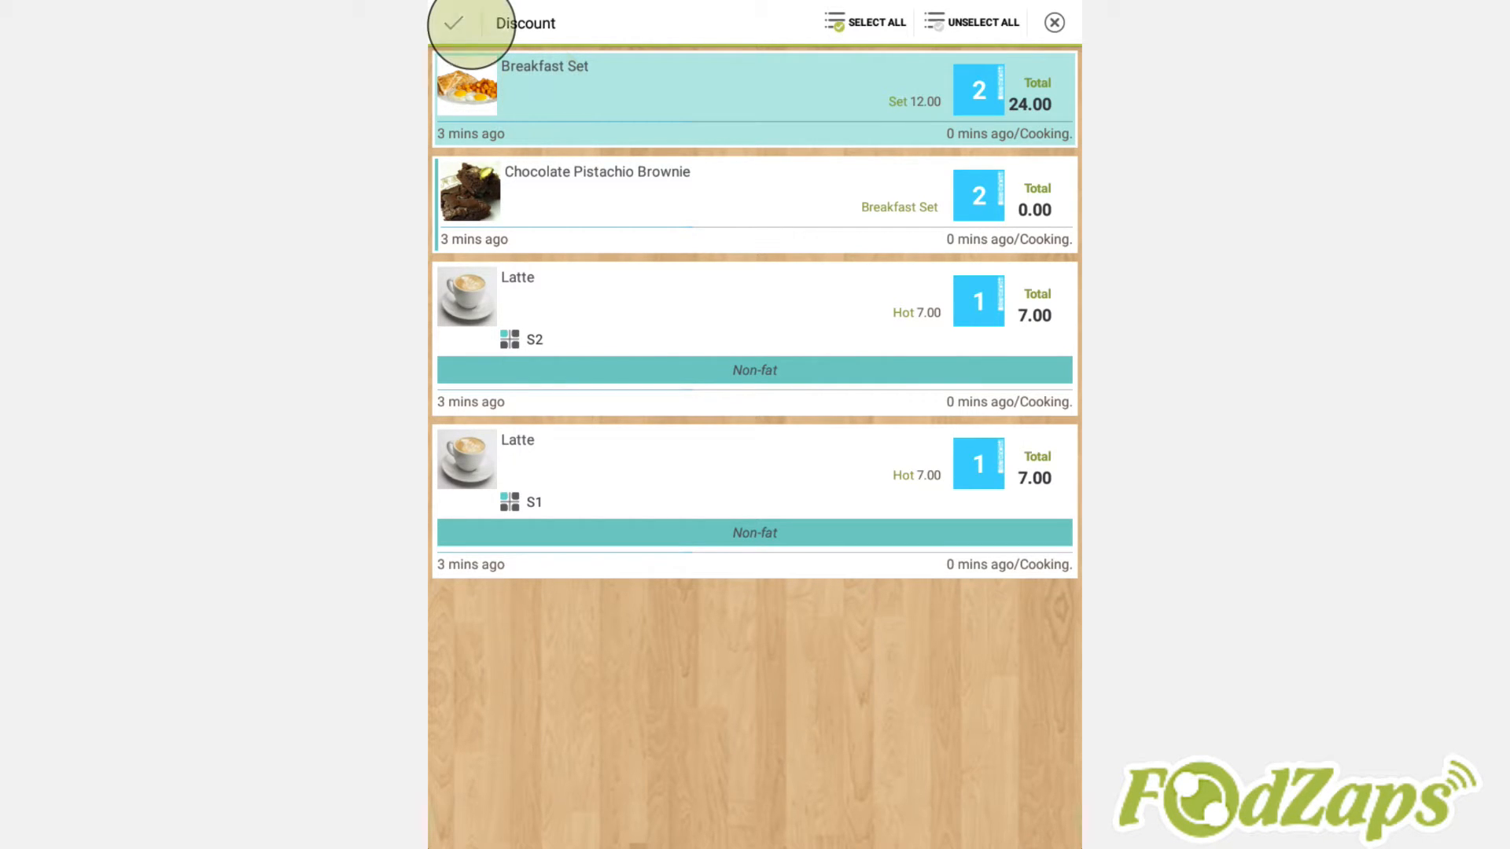
{"action": "left_click", "coordinate": [459, 23]}
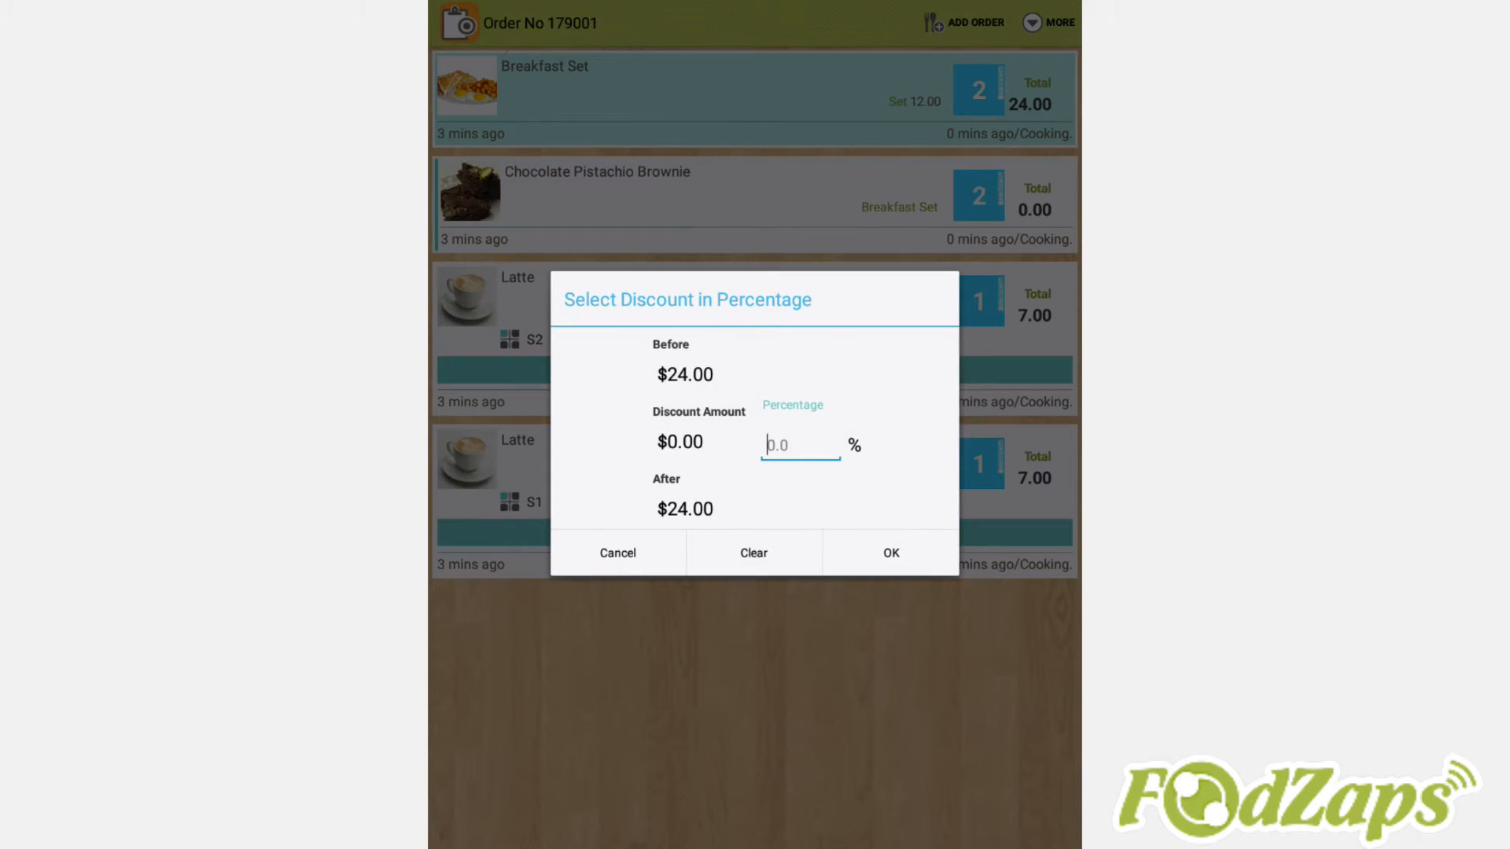
{"action": "left_click", "coordinate": [799, 445]}
{"action": "type", "text": "20"}
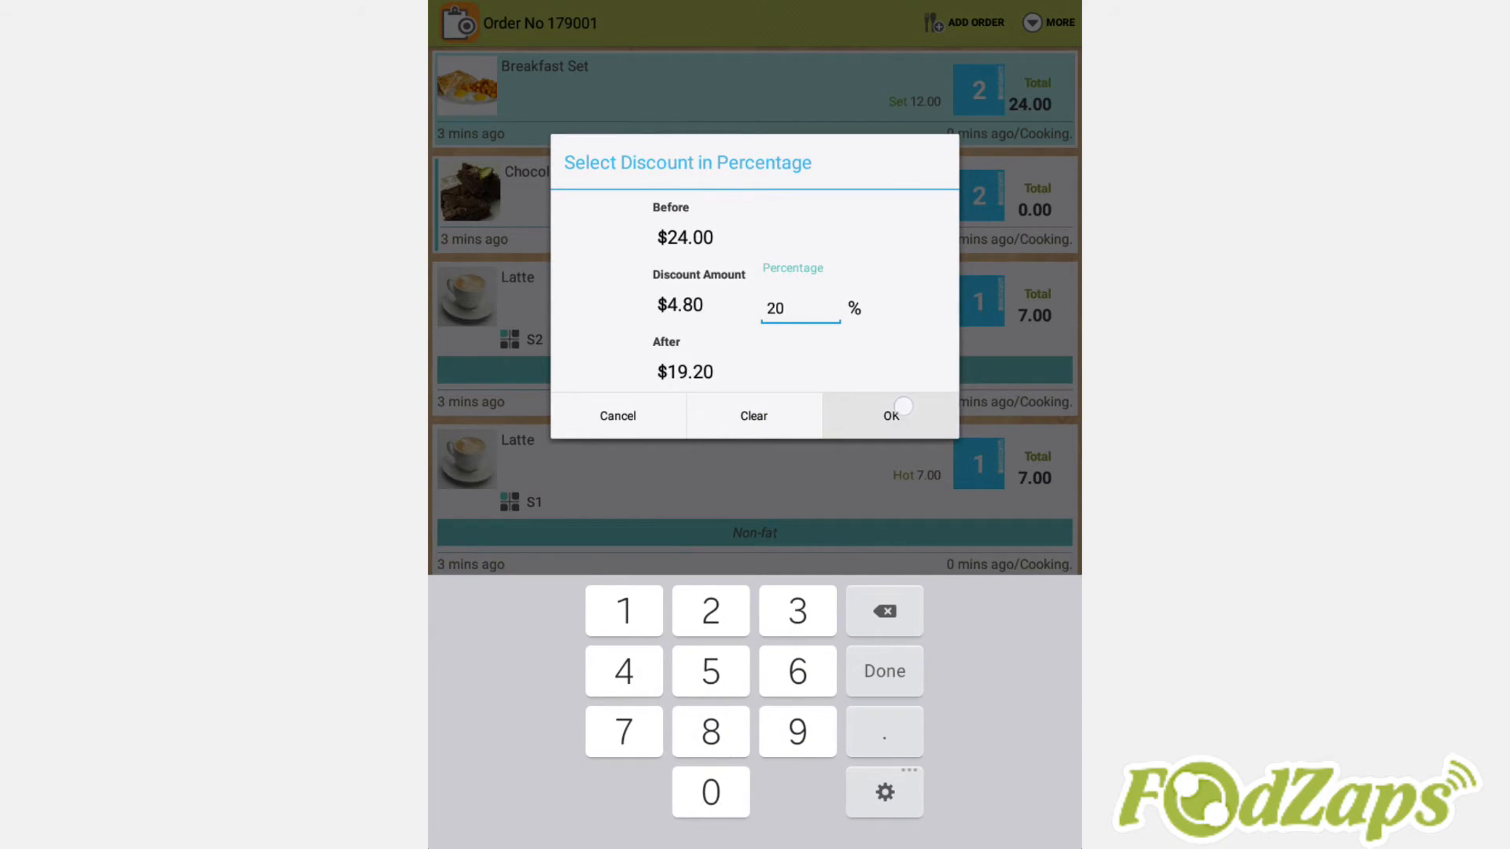
{"action": "left_click", "coordinate": [891, 415]}
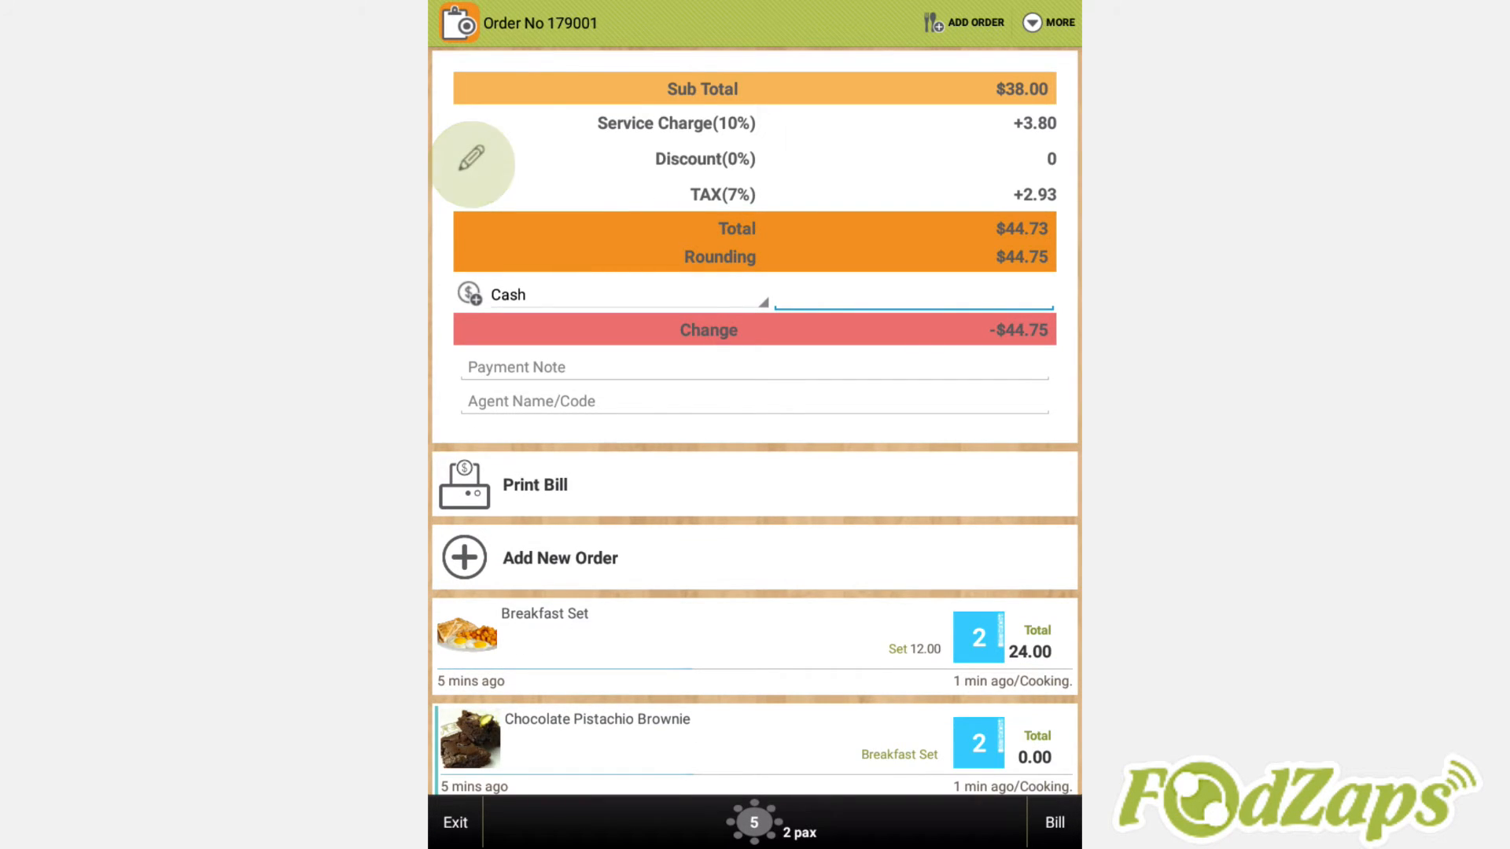
{"action": "left_click", "coordinate": [705, 160]}
{"action": "type", "text": "20"}
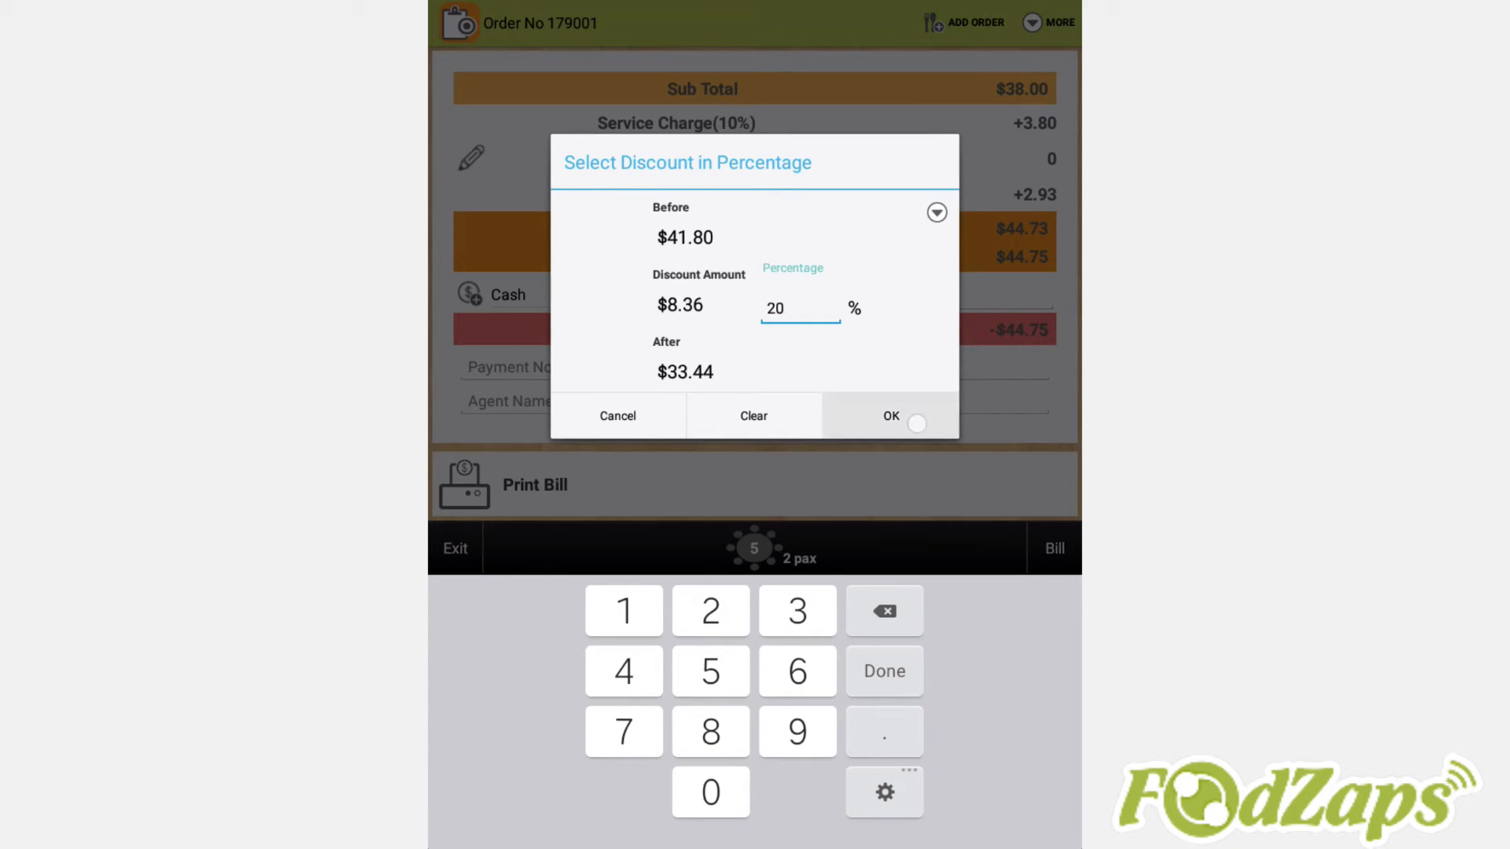
{"action": "left_click", "coordinate": [890, 415]}
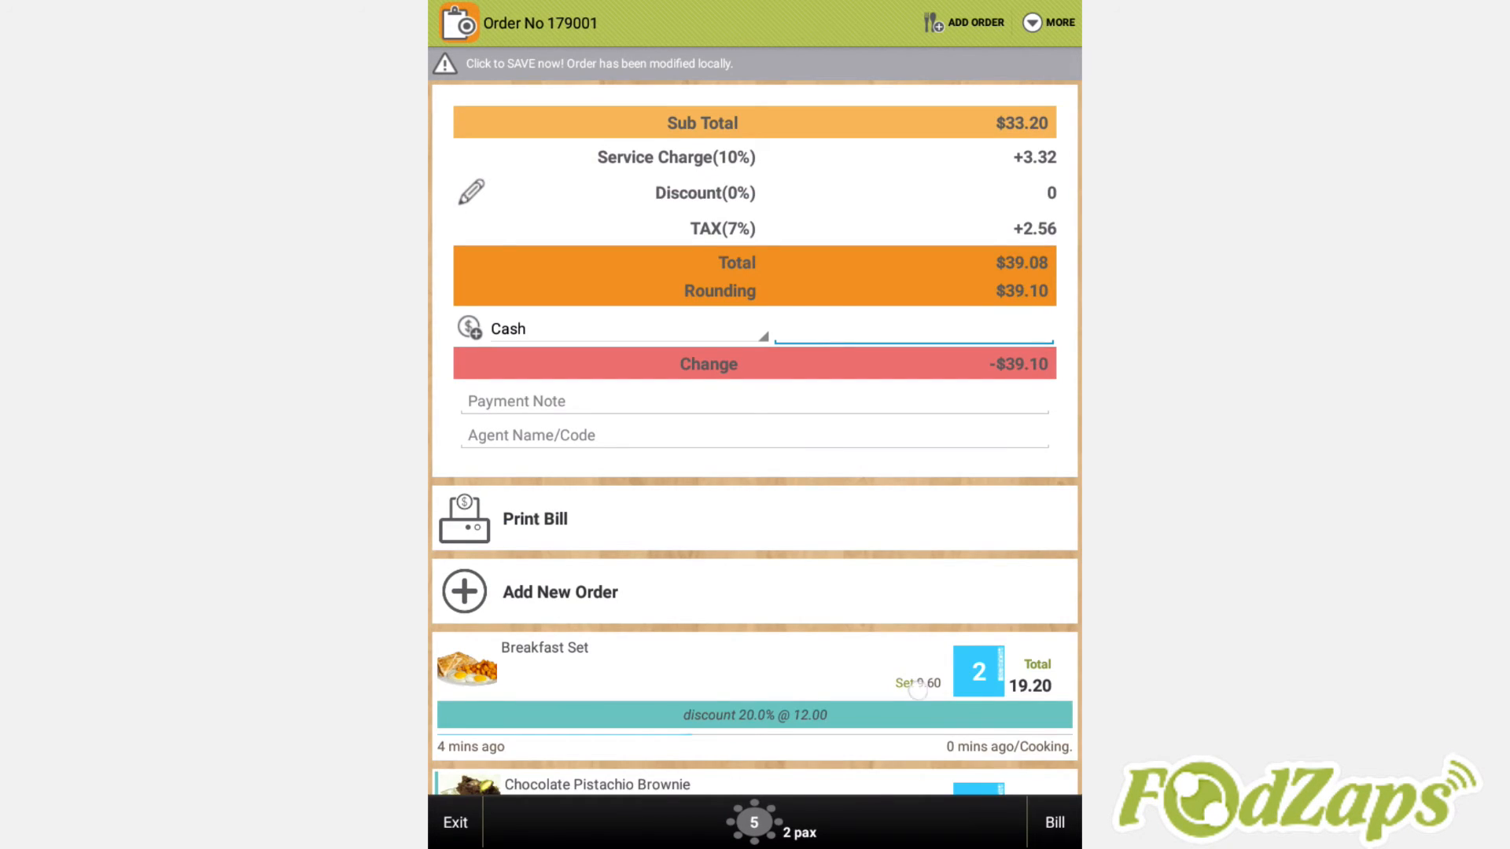
- Apply a Food Tasting complimentary coupon, bringing the bill to $29.20
{"action": "scroll", "scroll_direction": "down", "scroll_amount": 3}
{"action": "type", "text": "Food"}
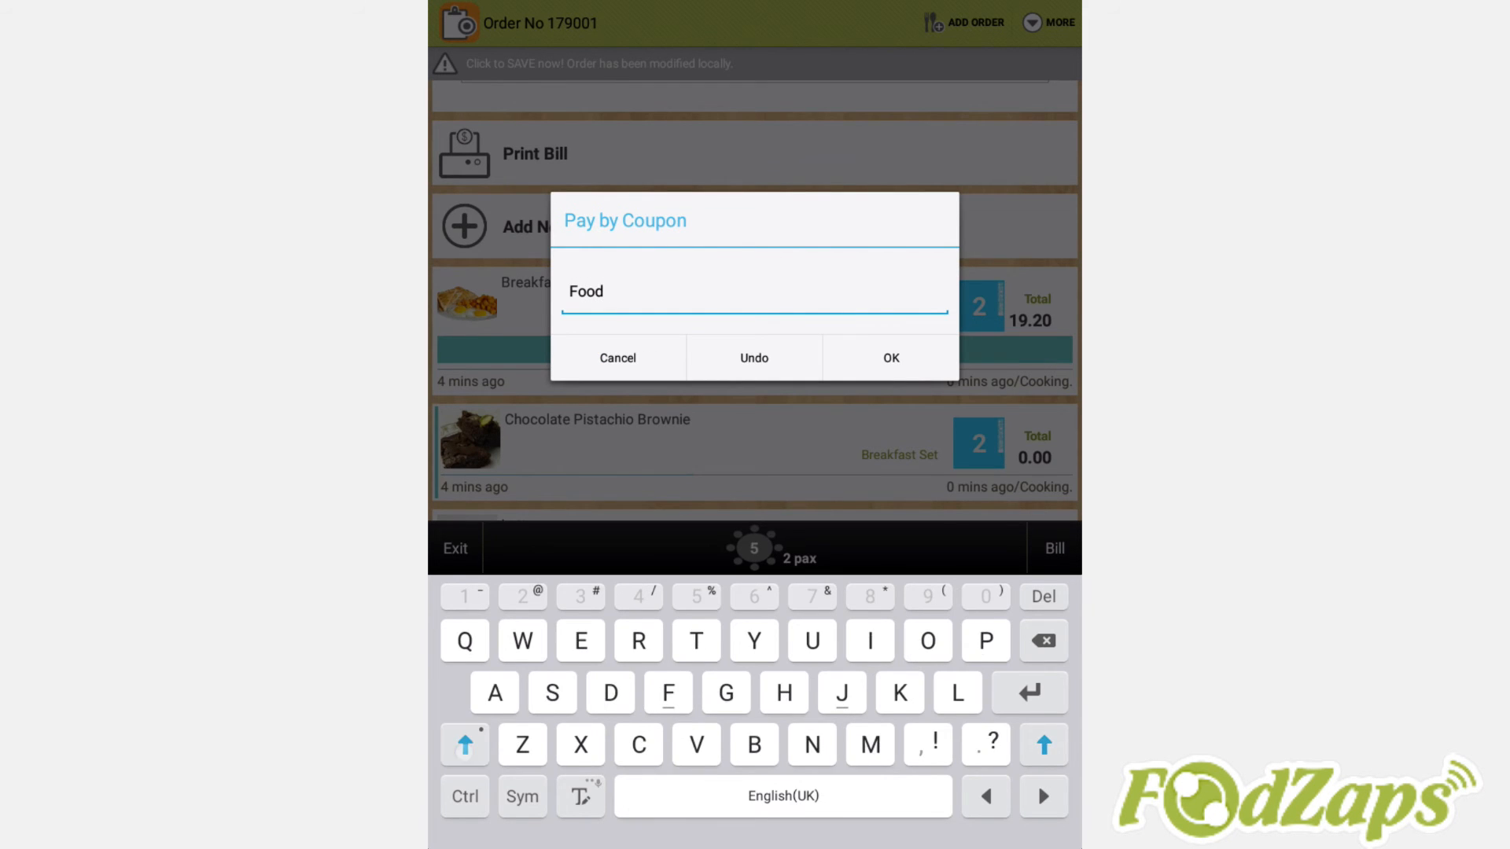
{"action": "type", "text": "Tasting"}
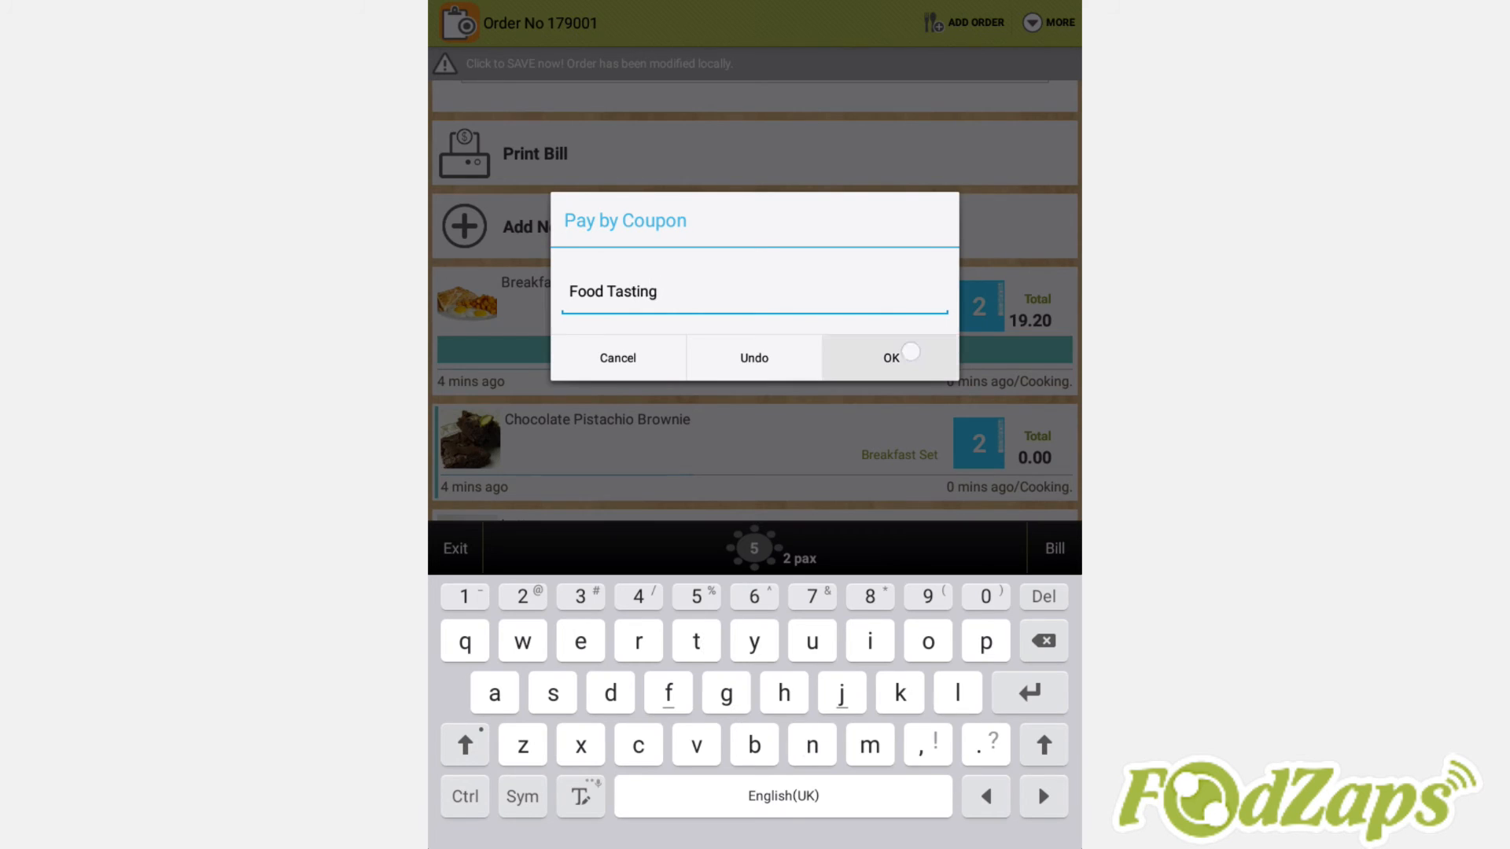
{"action": "left_click", "coordinate": [890, 357]}
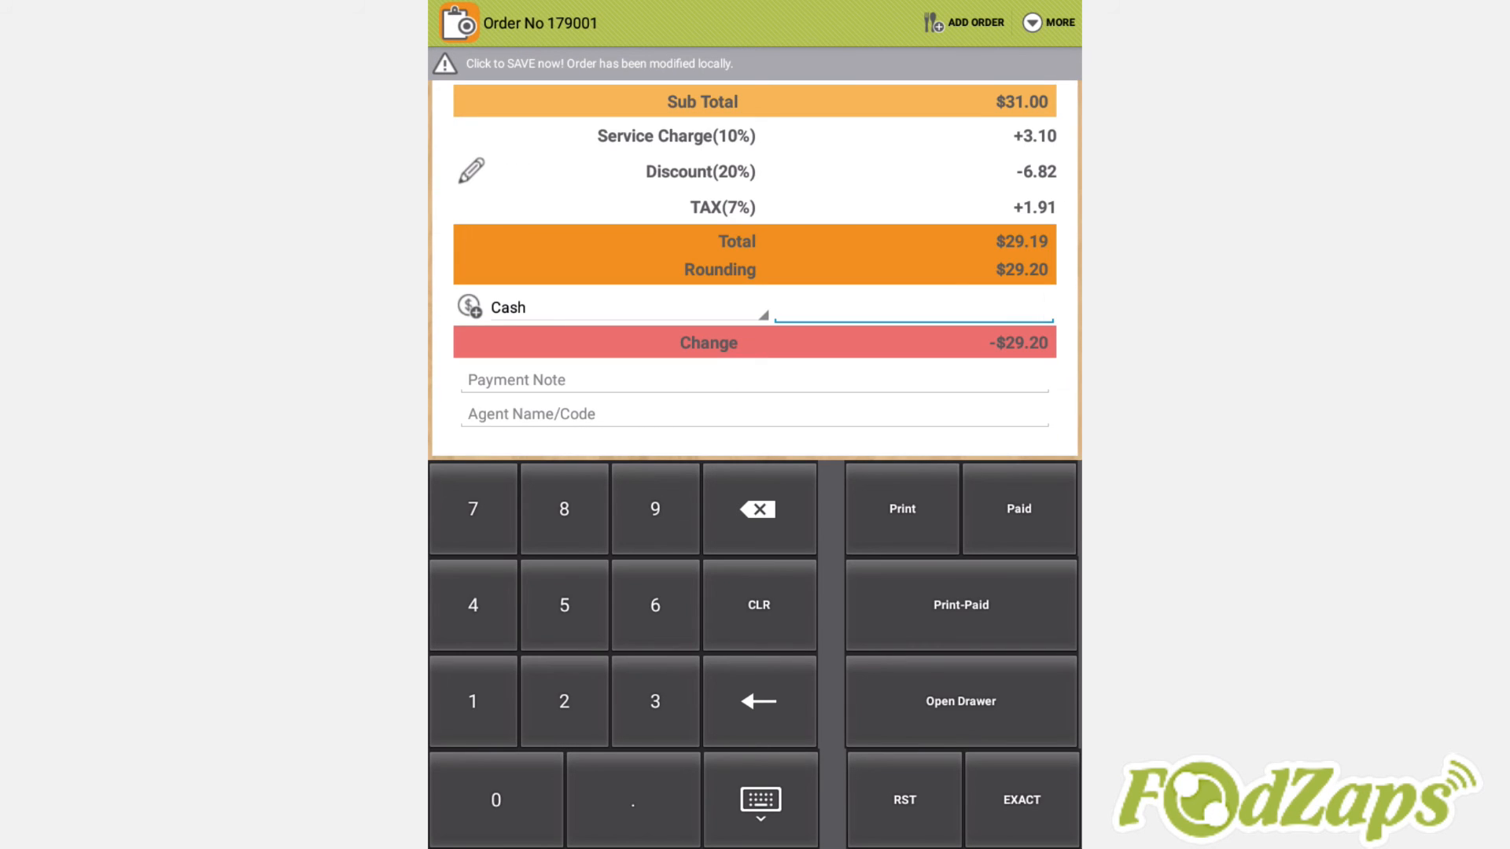